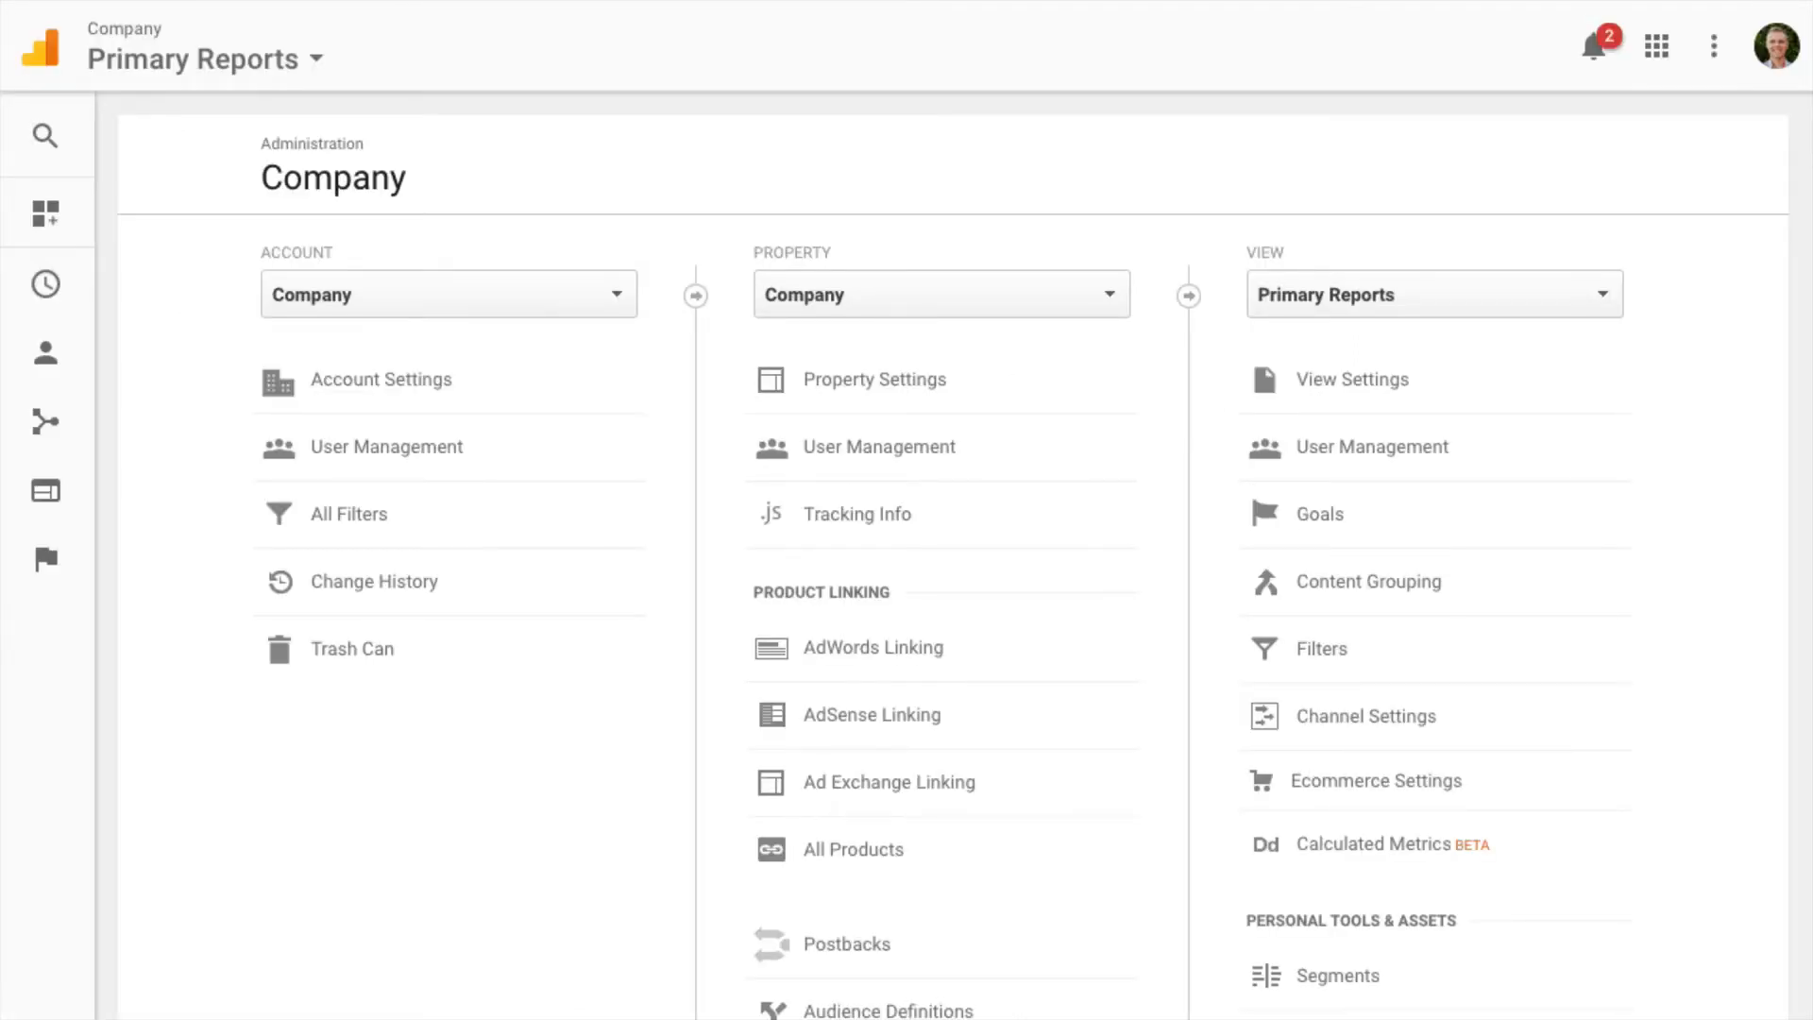
pyautogui.moveTo(872, 648)
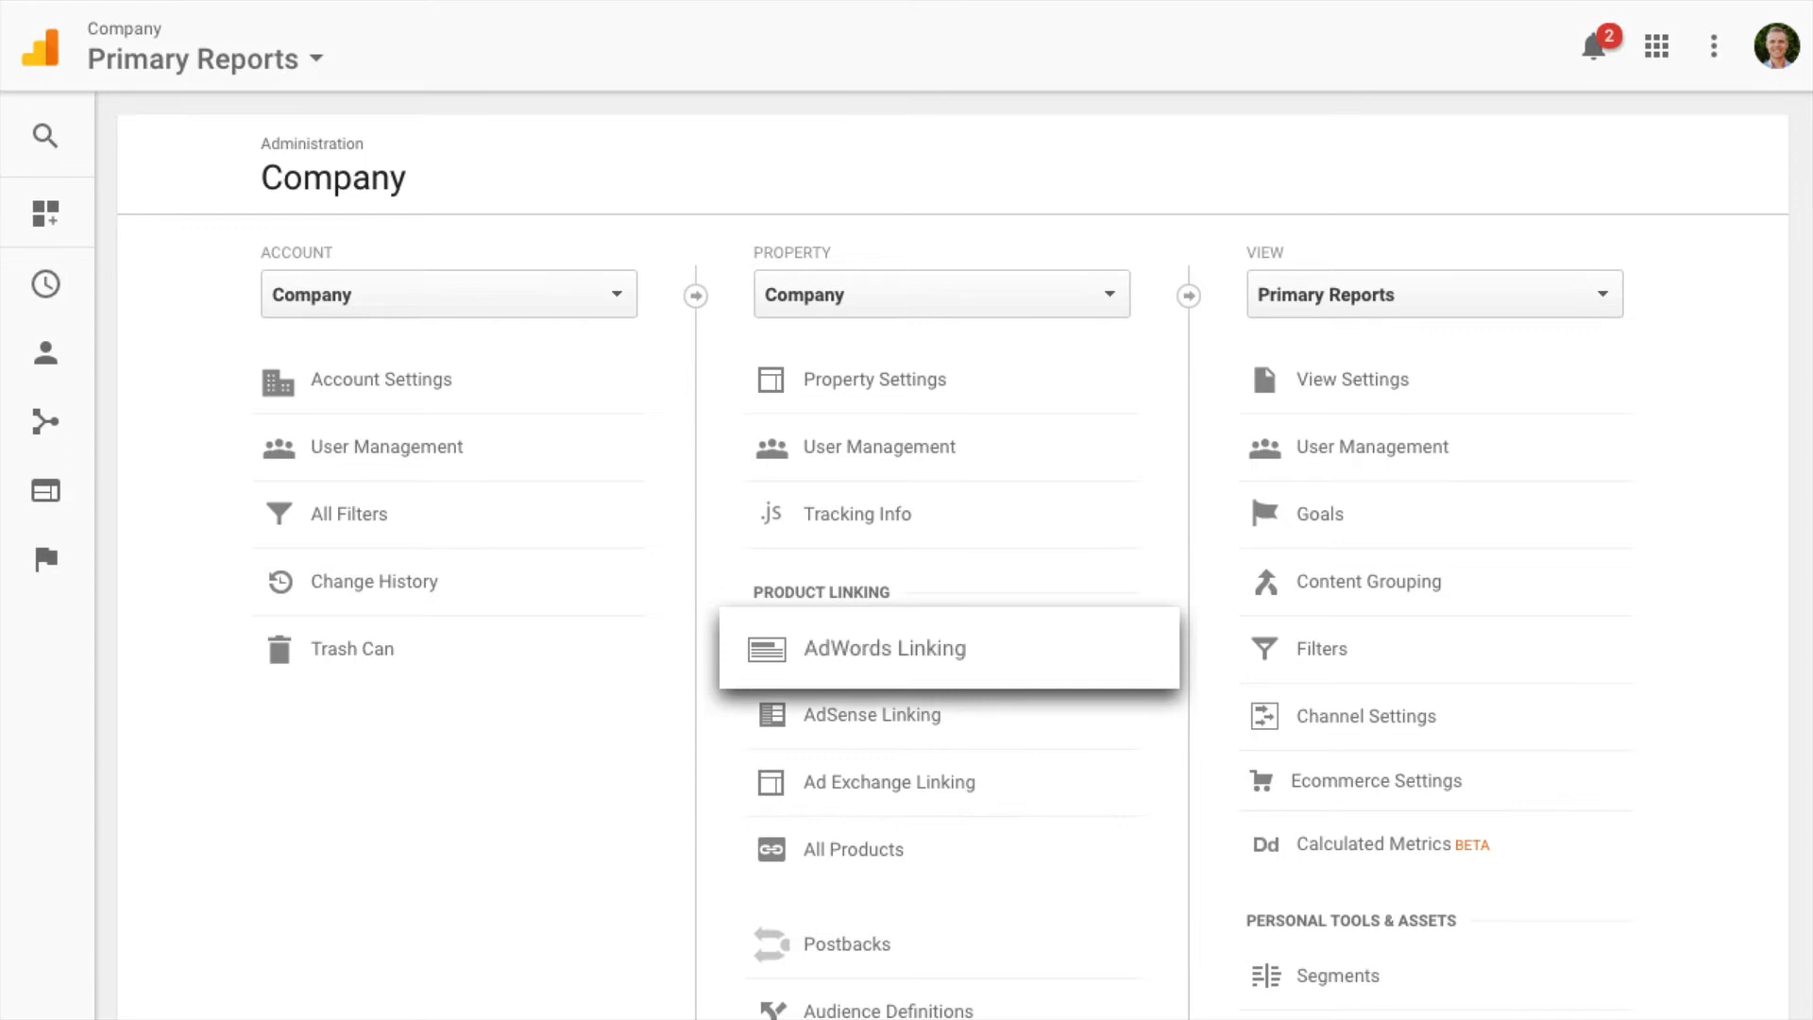
# Step: Open the property's AdWords Linking page from the Admin Product Linking column
pyautogui.click(883, 650)
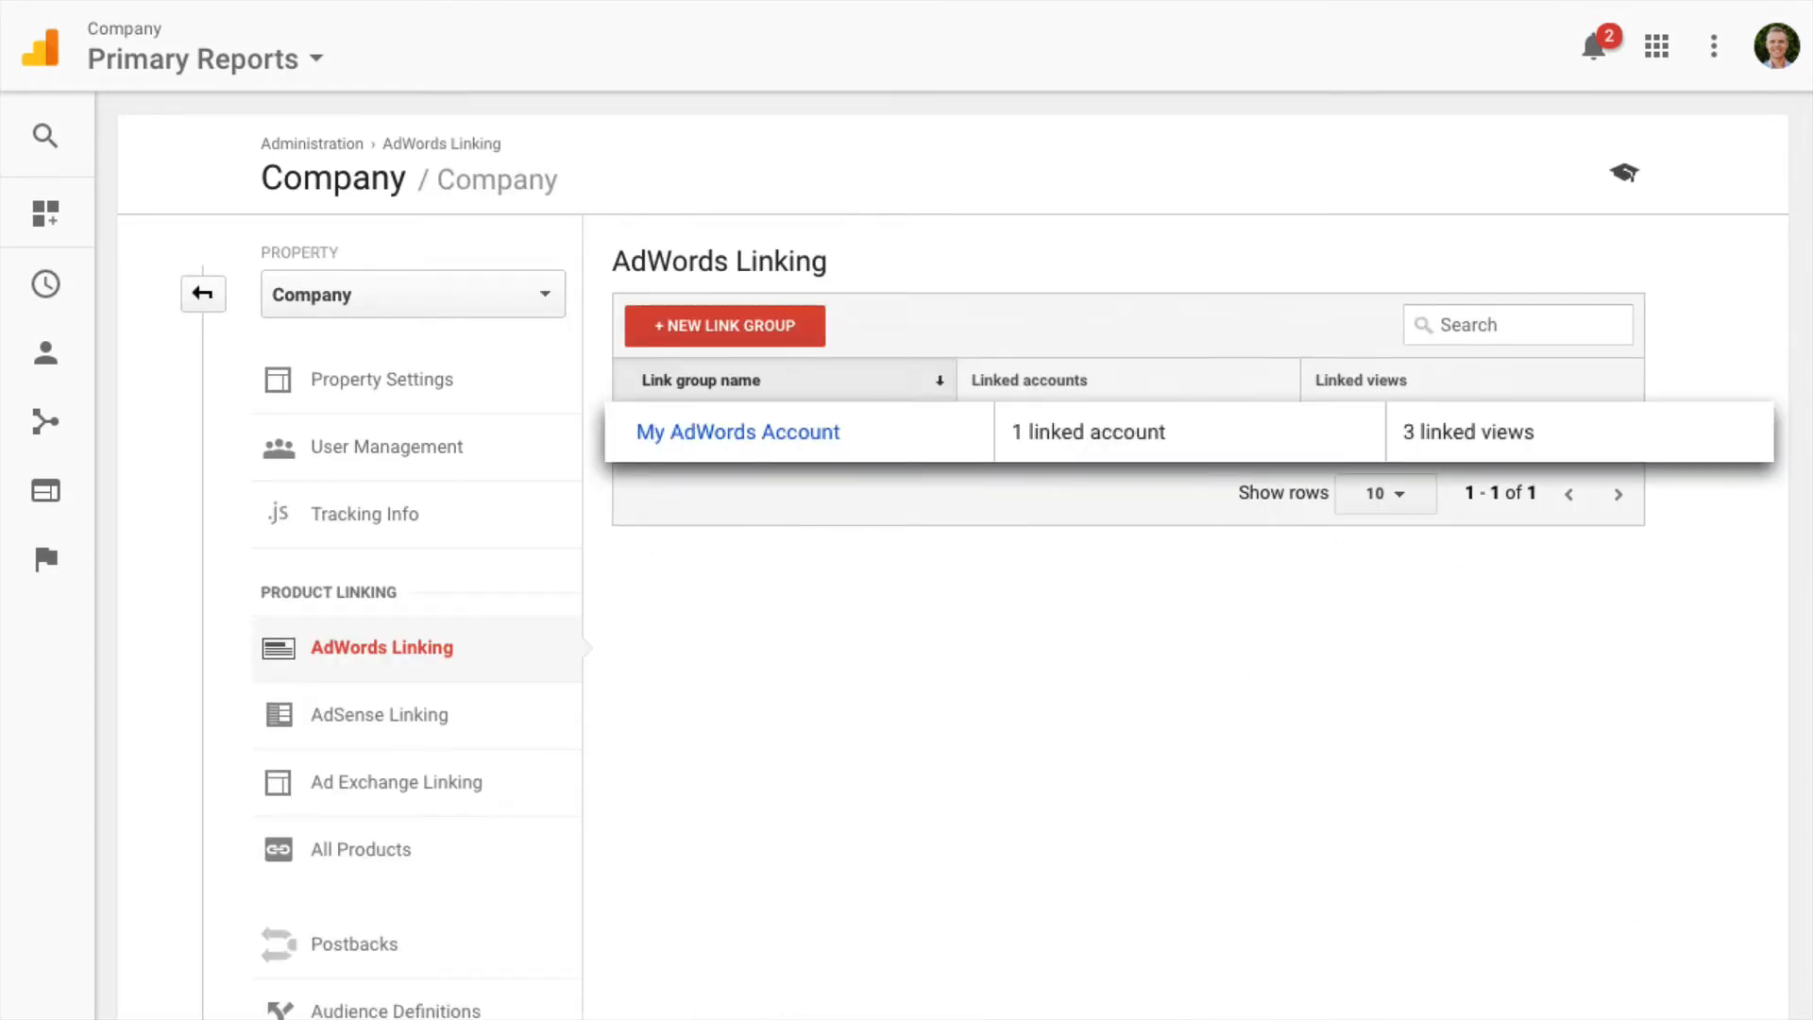
# Step: Open the My AdWords Account link group showing 3 views use this link
pyautogui.click(736, 431)
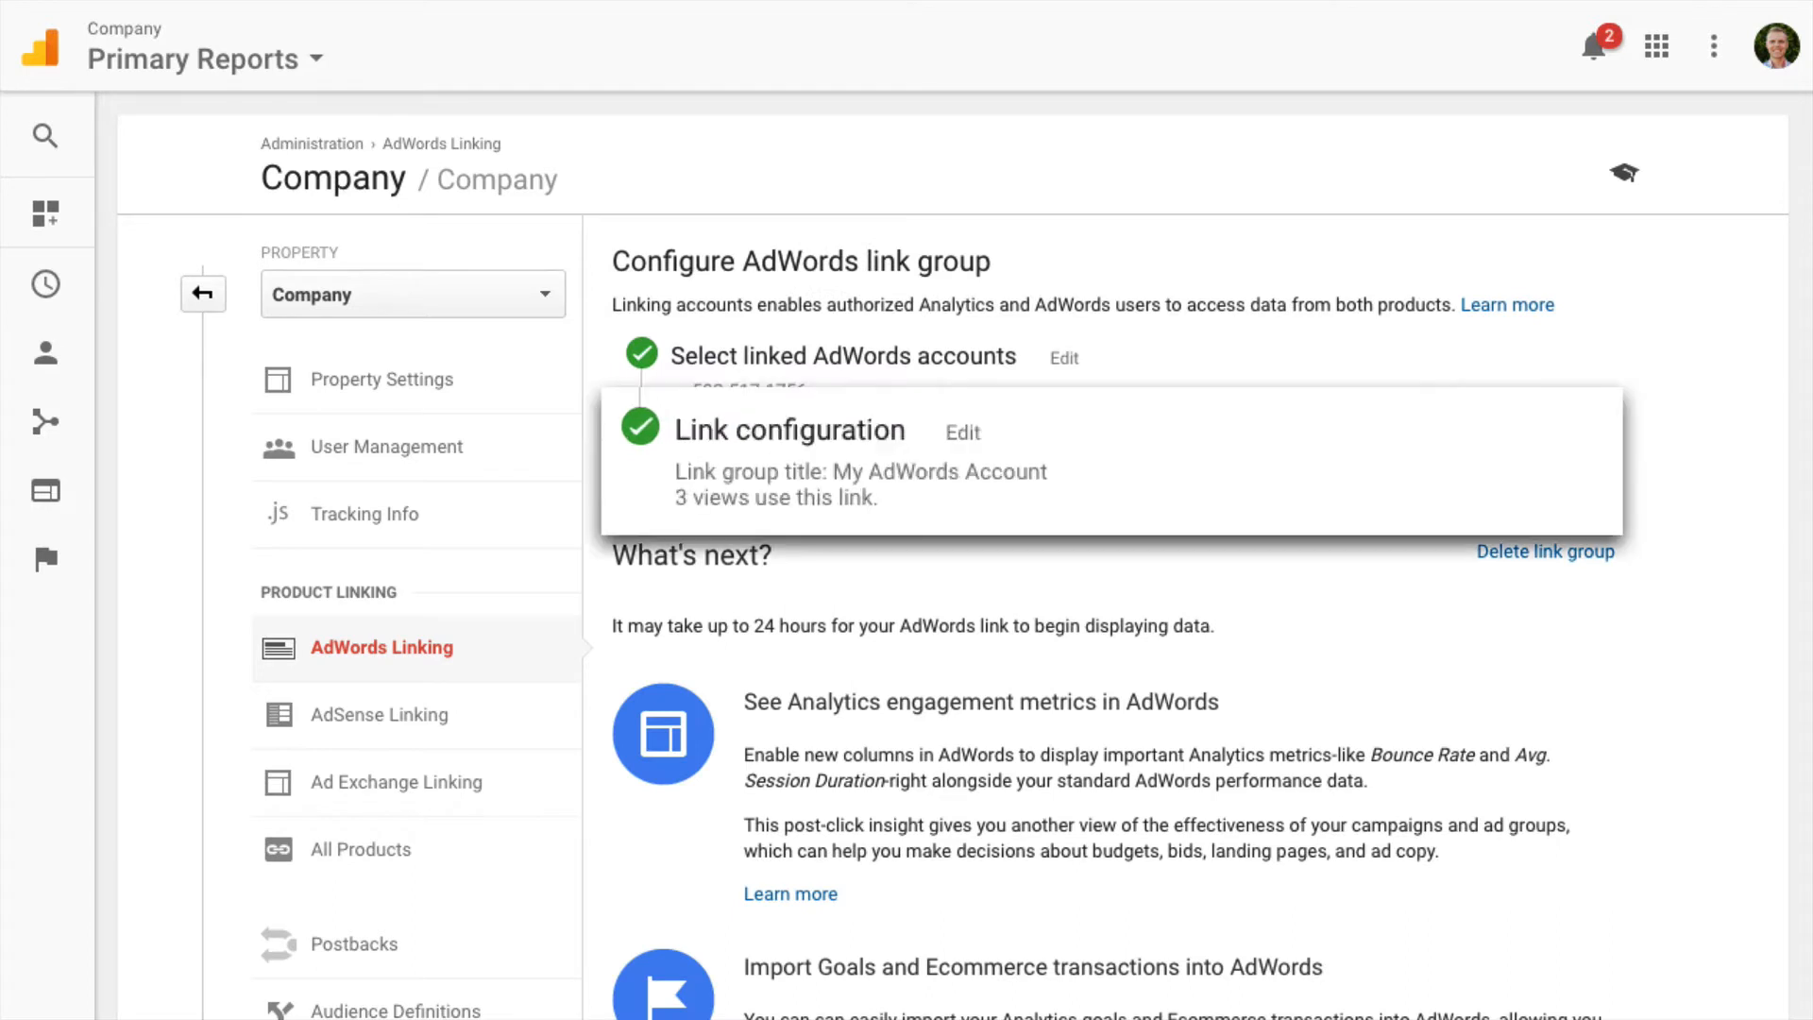
pyautogui.click(961, 430)
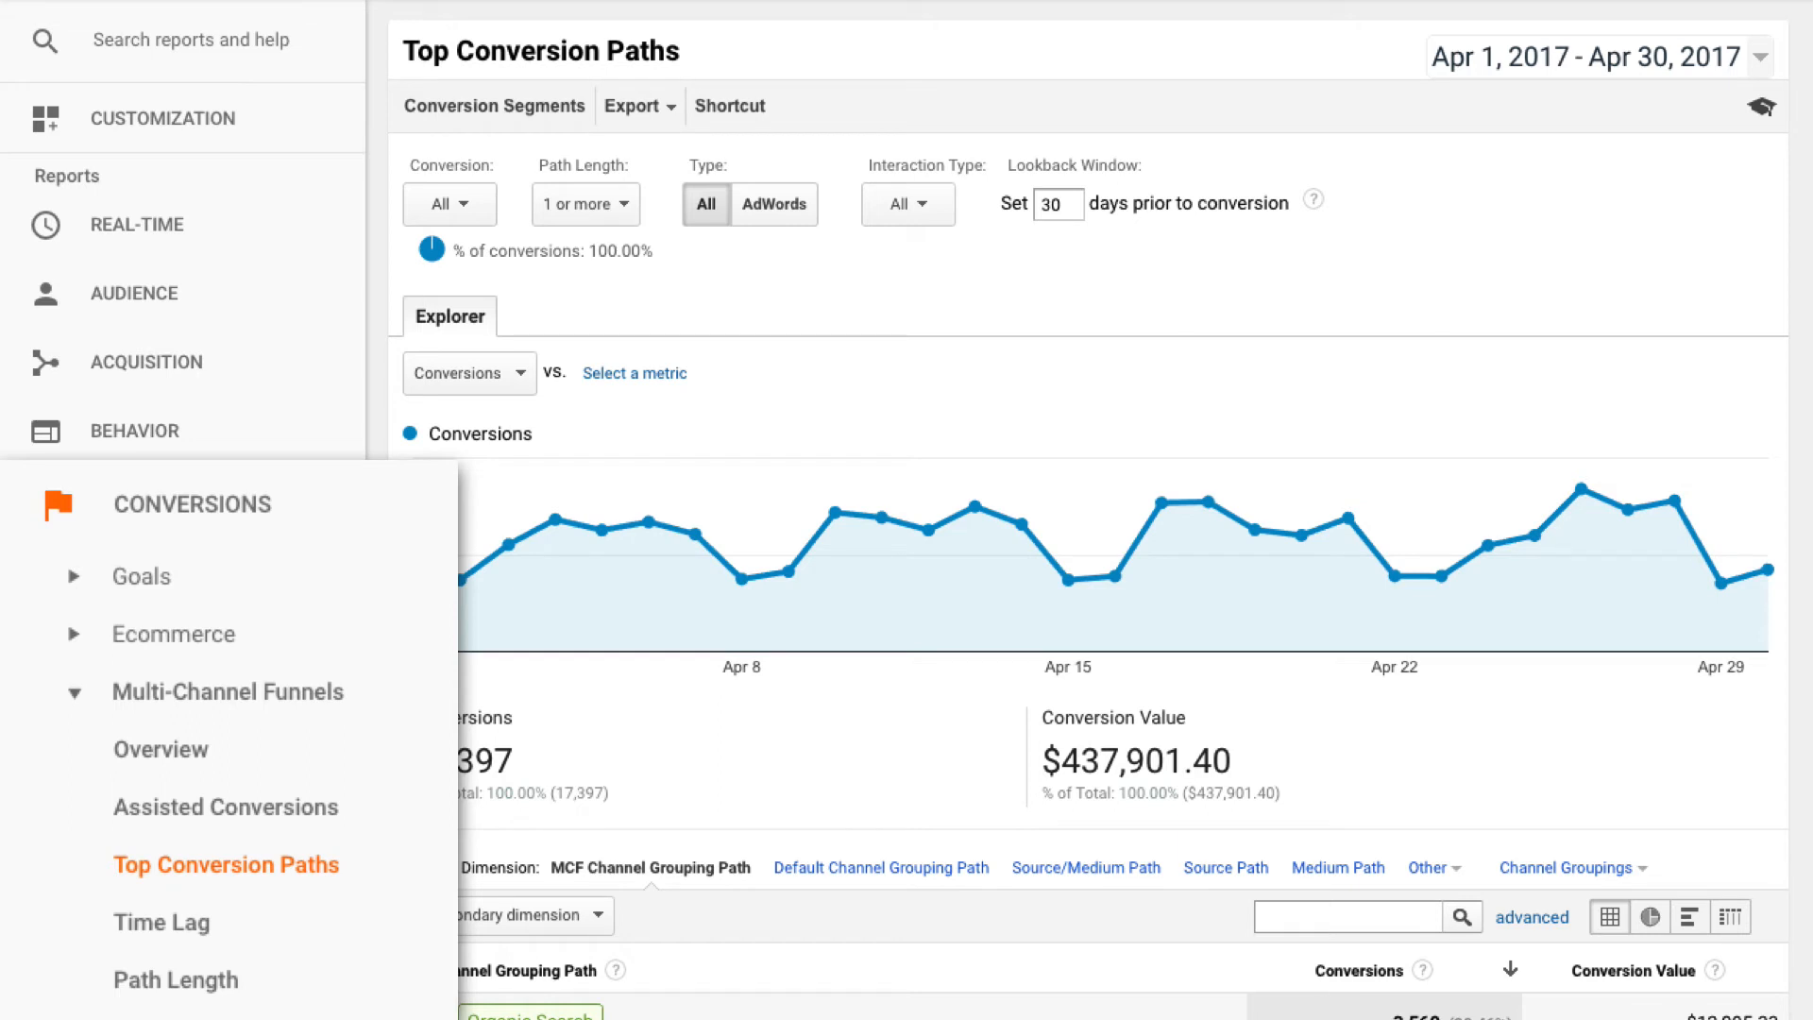
# Step: View the Top Conversion Paths report for April 2017 with its conversions trend
pyautogui.click(907, 204)
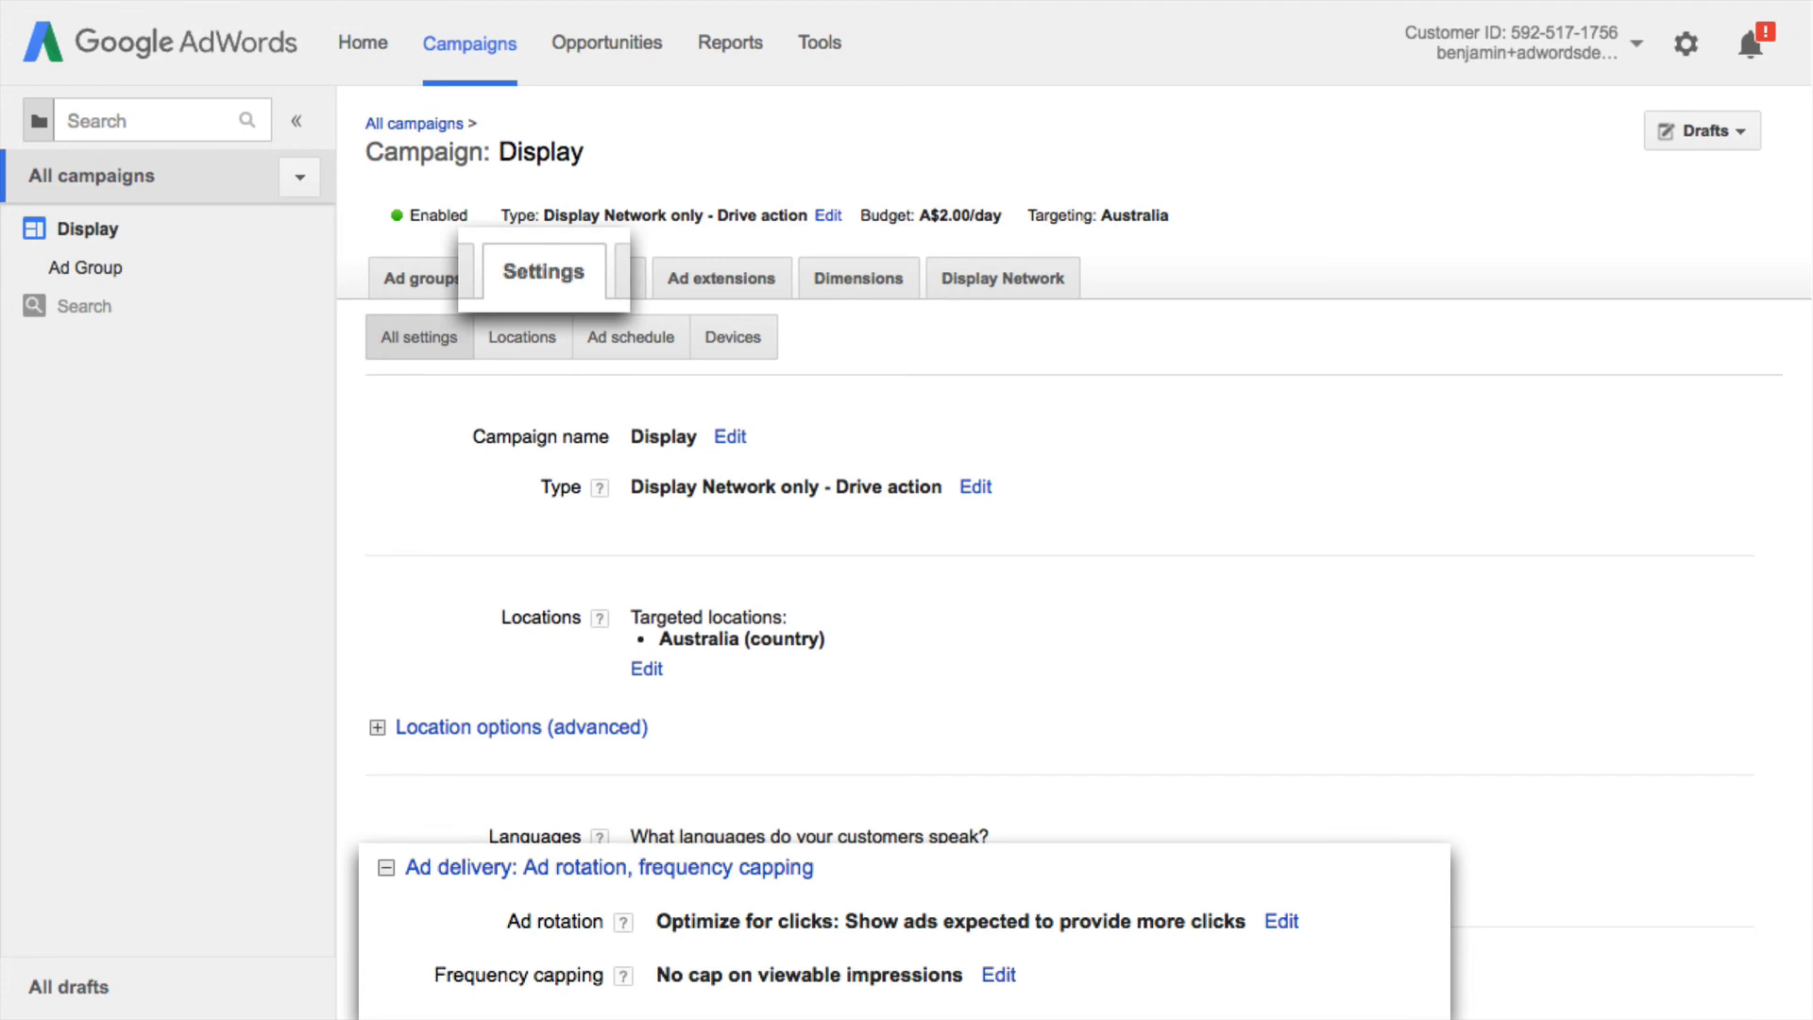
# Step: Edit the Display campaign's frequency cap to 5 viewable impressions per day
pyautogui.click(1001, 997)
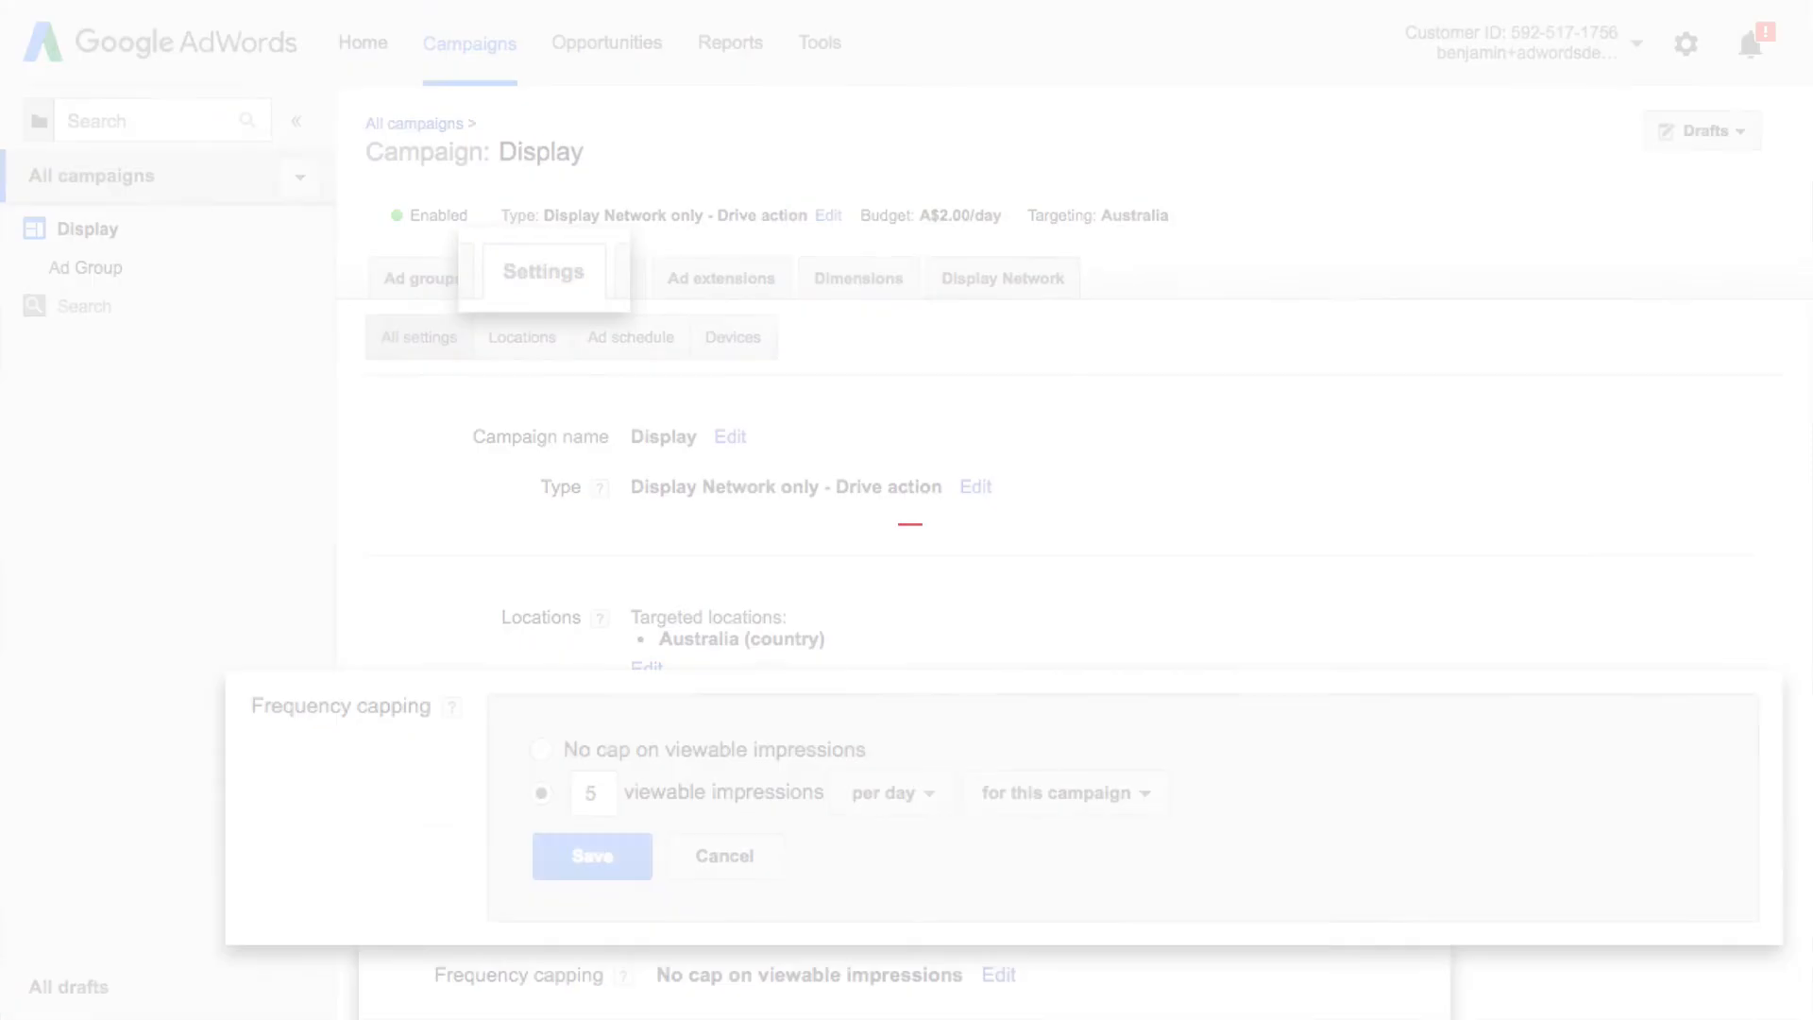